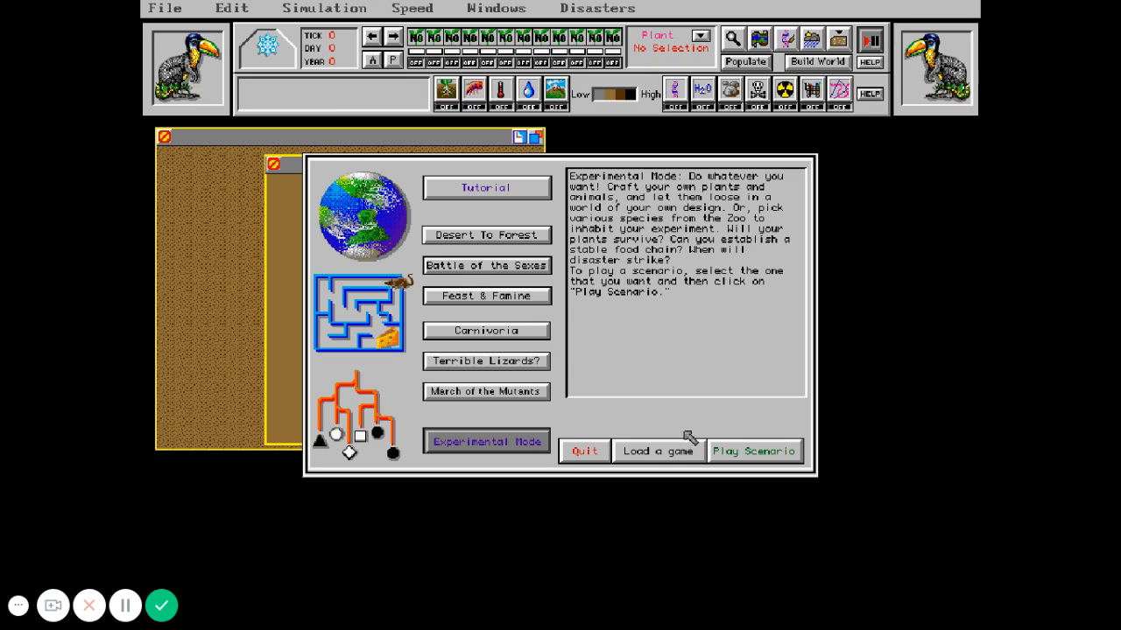
mouse_move(658, 455)
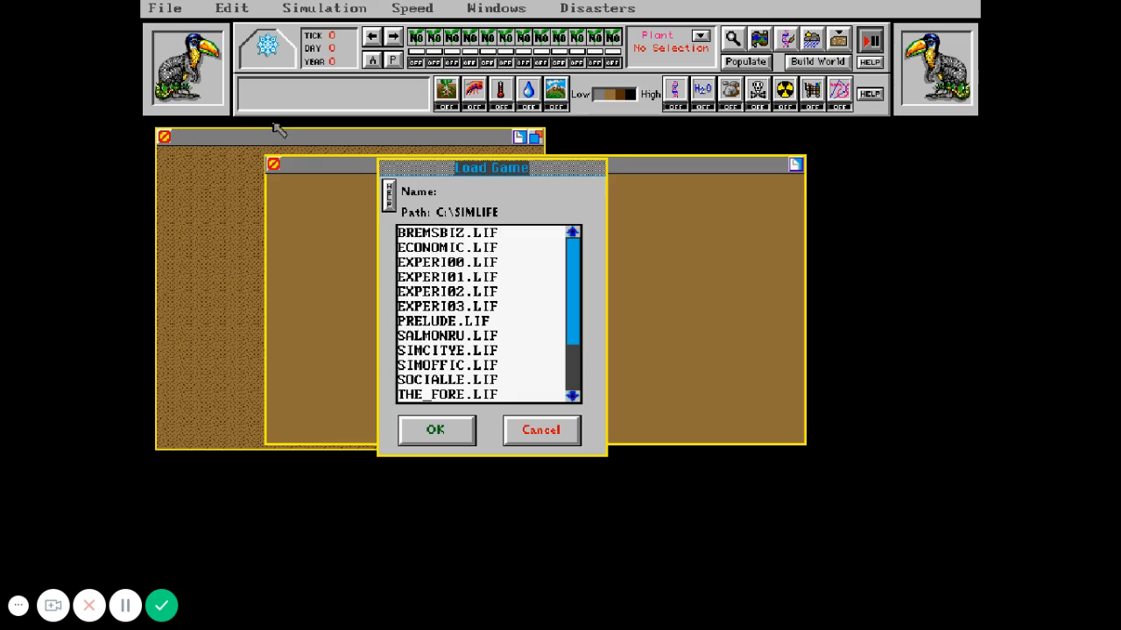
Step: Load the saved world EXPERI03.LIF from the Load Game dialog
left_click(469, 304)
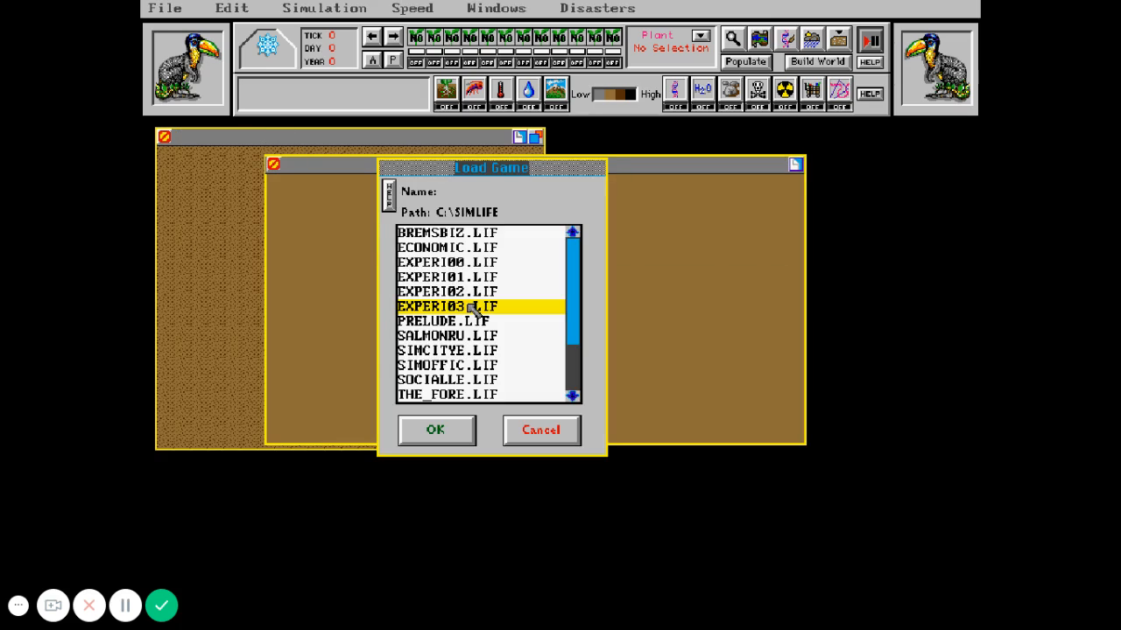
left_click(434, 430)
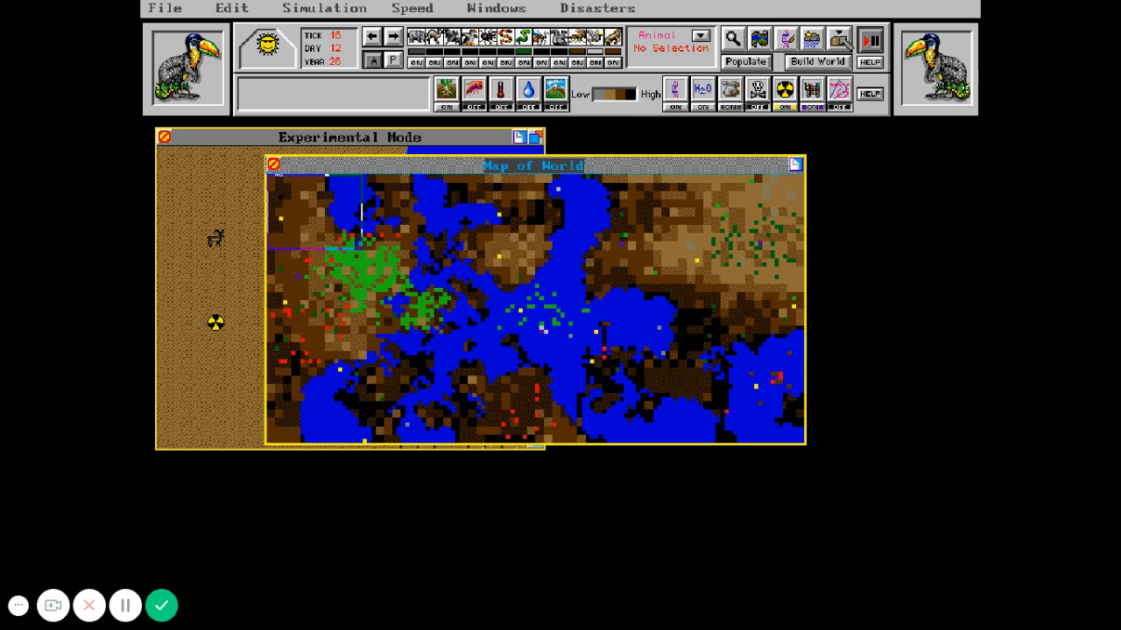
Step: Bring the eastern desert island into the Experimental Mode close-up window
left_click(833, 40)
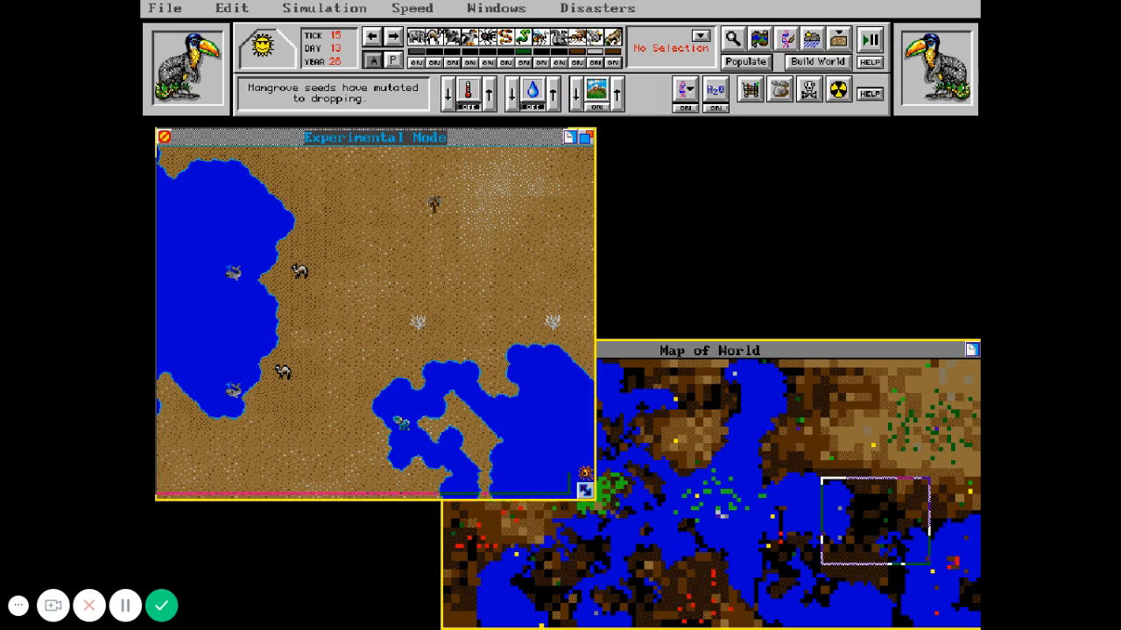
Step: Shrink the close-up window so the whole Map of World shows beside it
left_click_drag(588, 500, 552, 457)
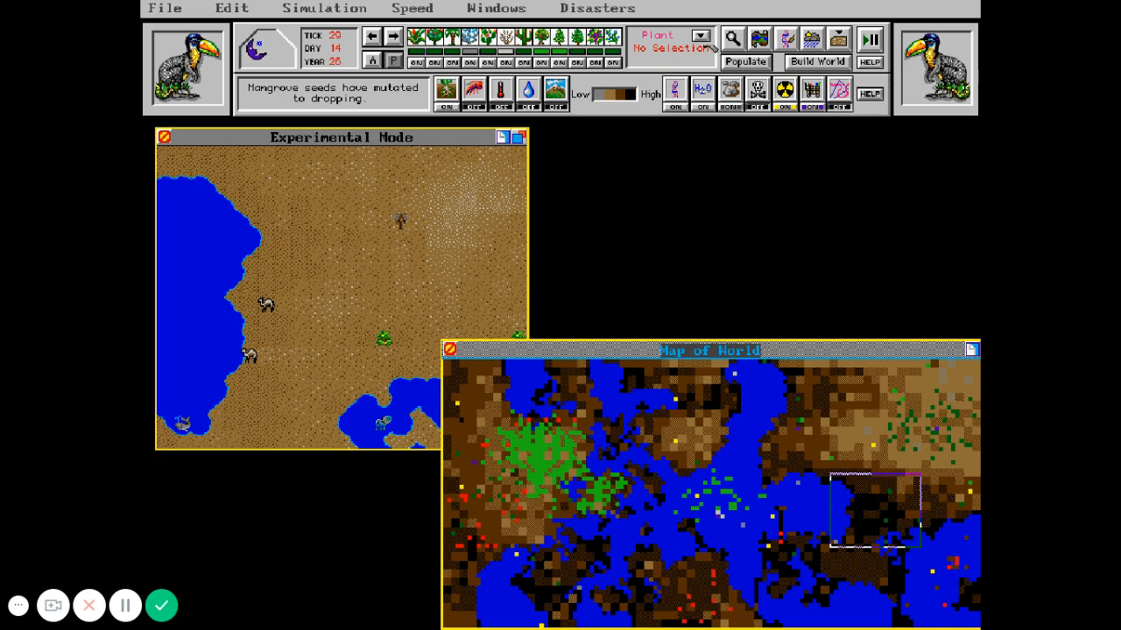
Step: Place Giant Kapok trees on the desert island with the Populate tool
left_click(725, 37)
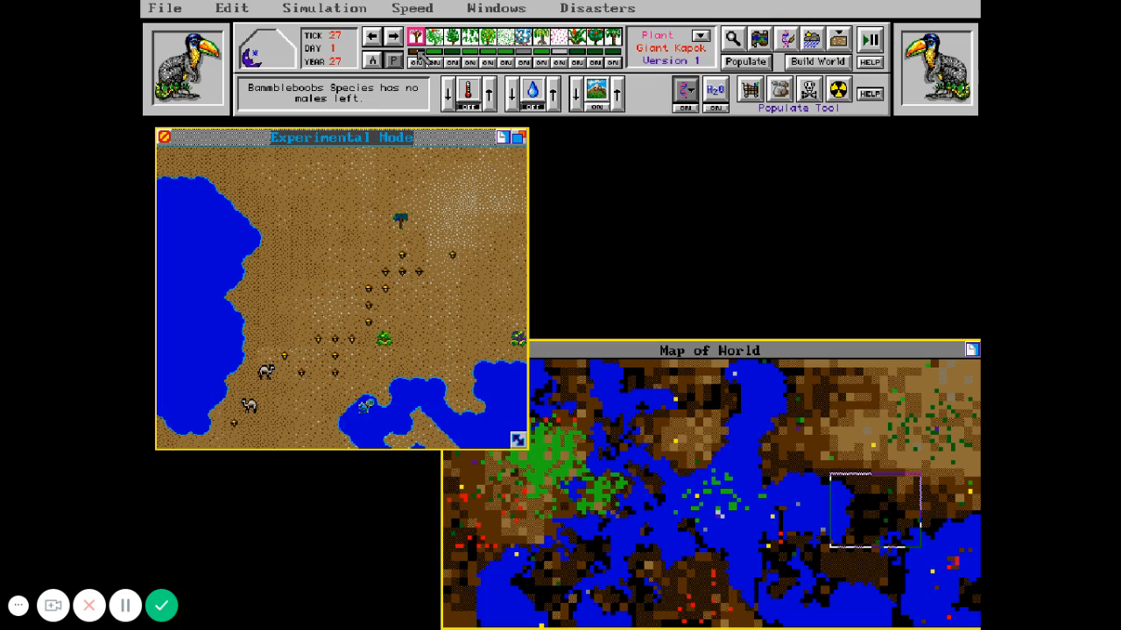
left_click(420, 42)
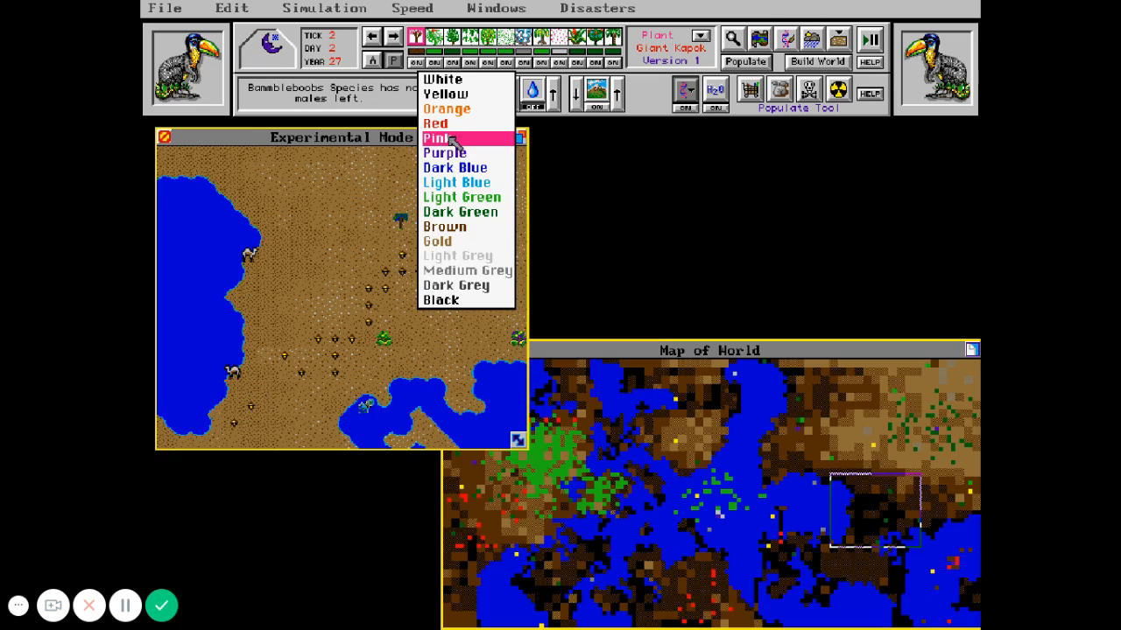
Step: Choose Pink as the species map colour before planting kapoks on the east coast
left_click(438, 138)
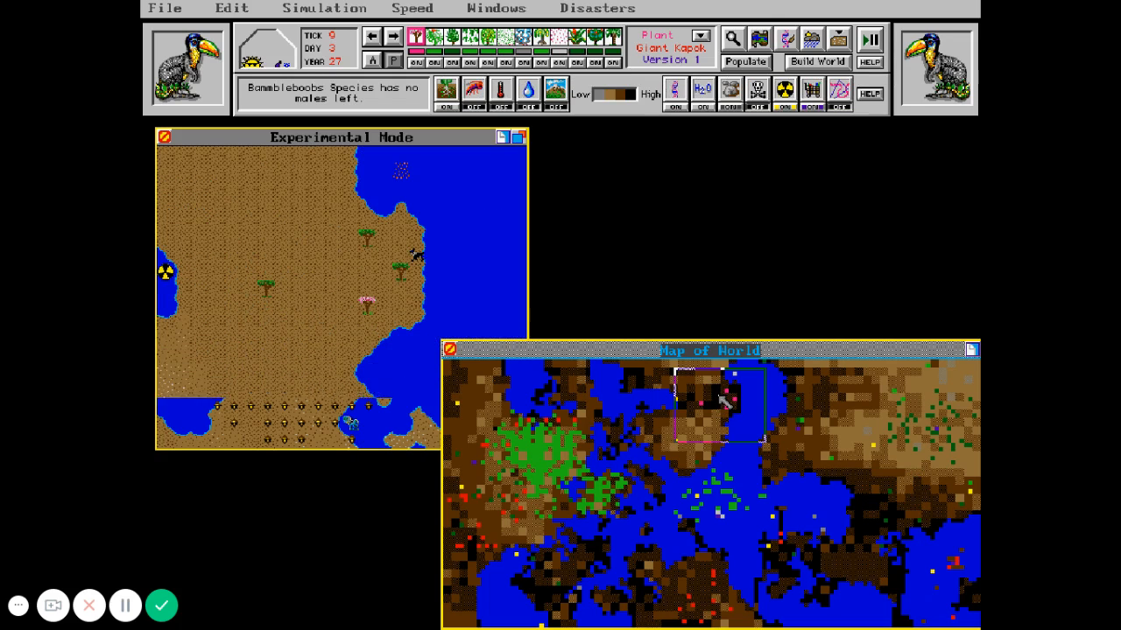
Step: Plant kapok trees across the inland stretch of the island
left_click(342, 136)
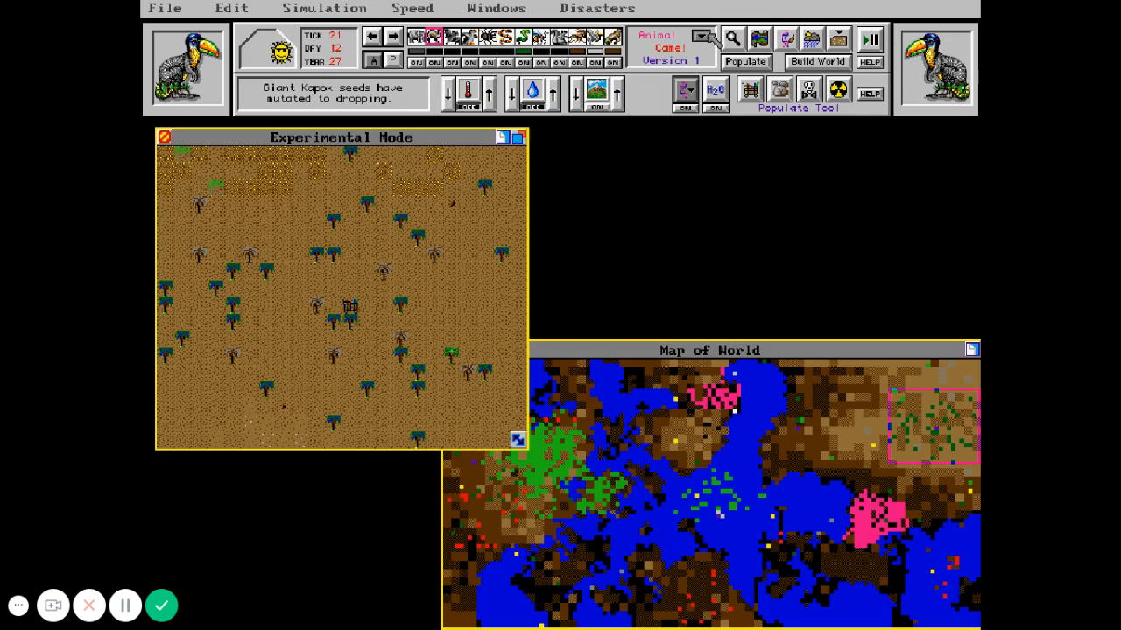
Step: Choose Giant Kapok from the species palette and bring up its Plant Lab genome
left_click(702, 36)
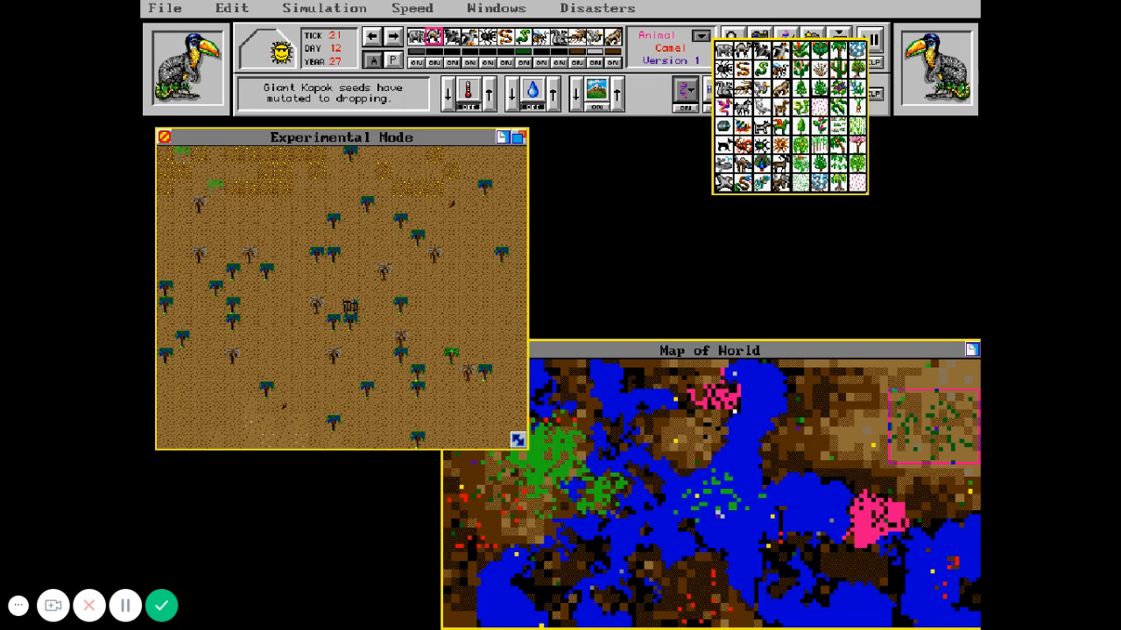
left_click(341, 136)
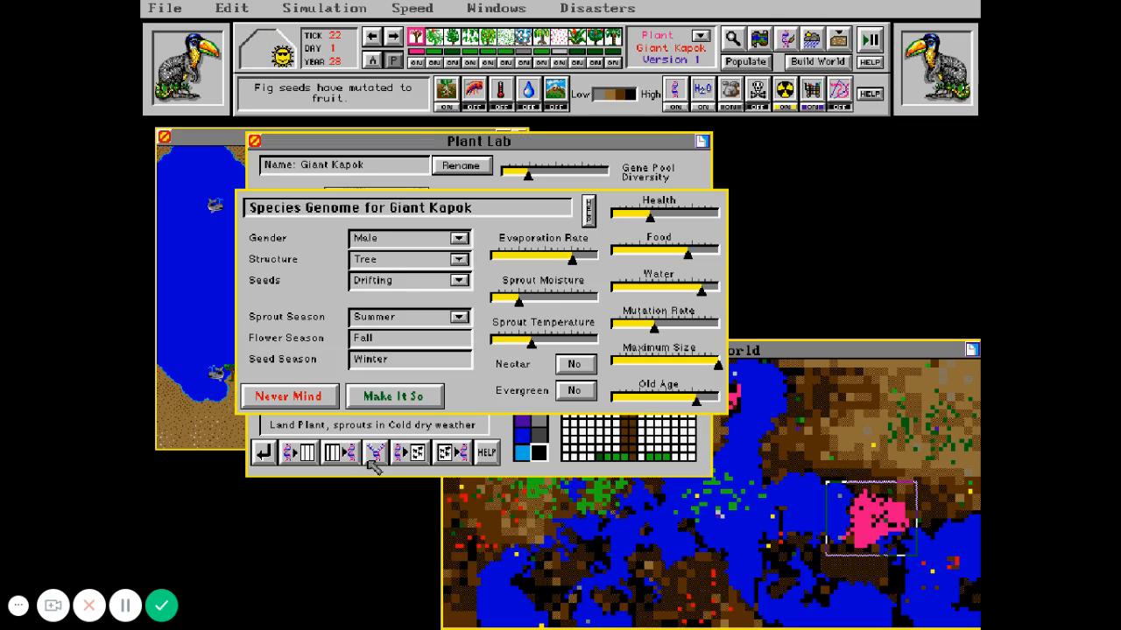
mouse_move(283, 322)
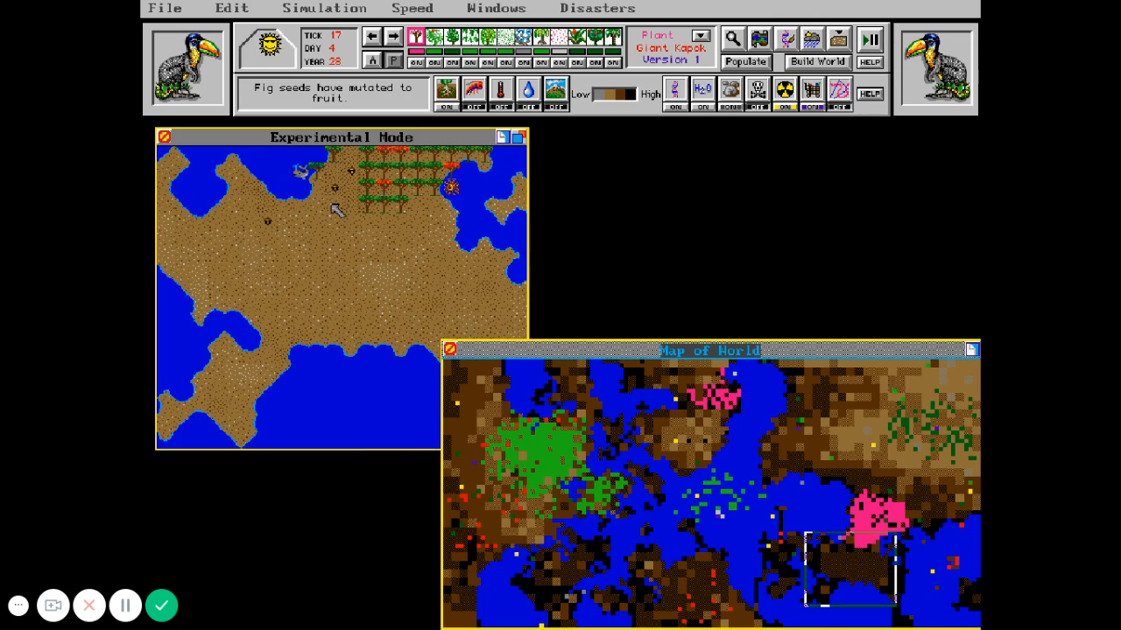
left_click(350, 137)
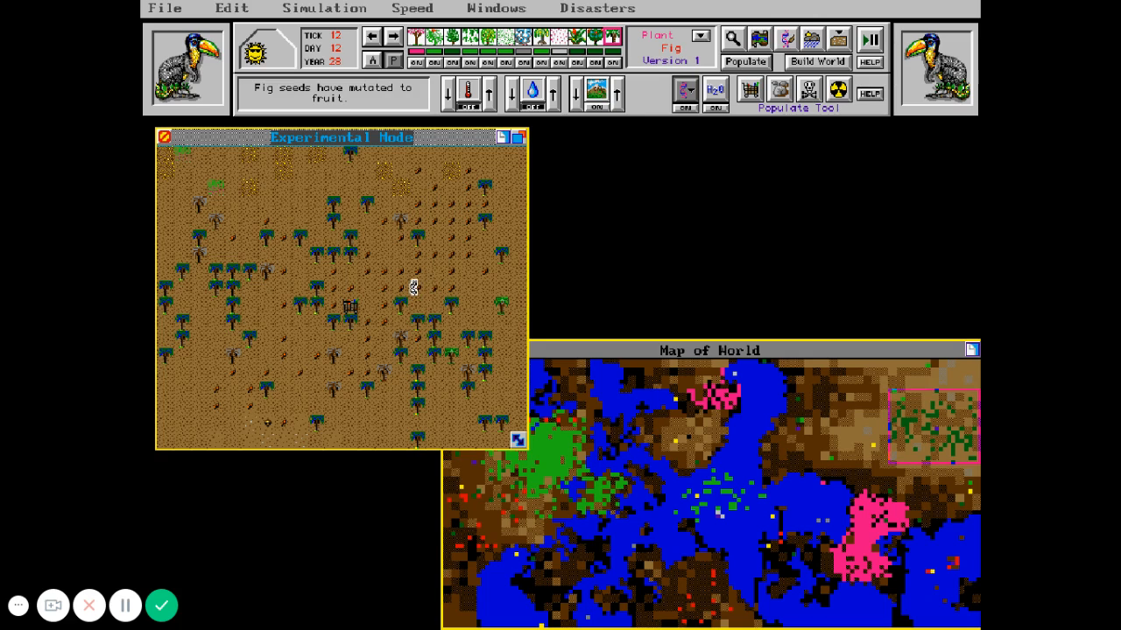
mouse_move(367, 231)
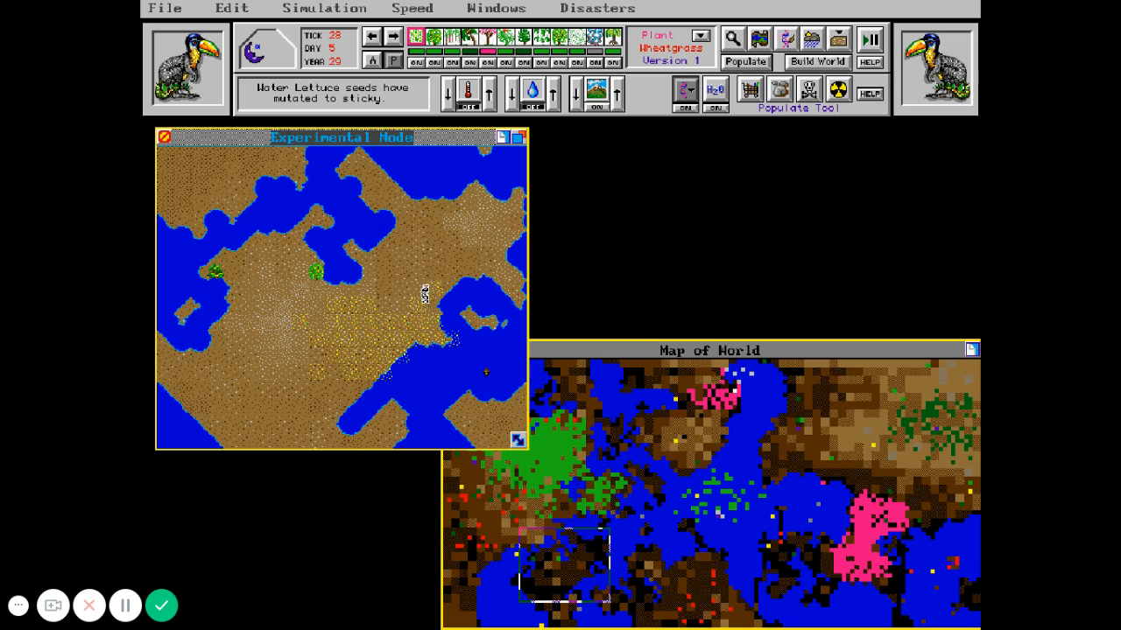
mouse_move(429, 298)
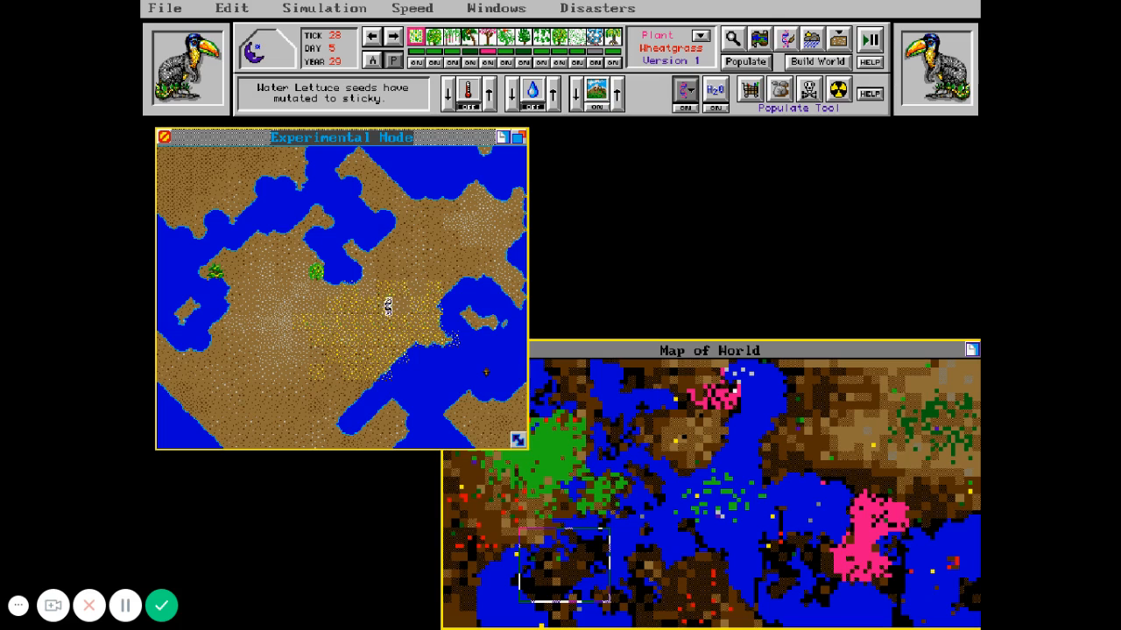
mouse_move(389, 262)
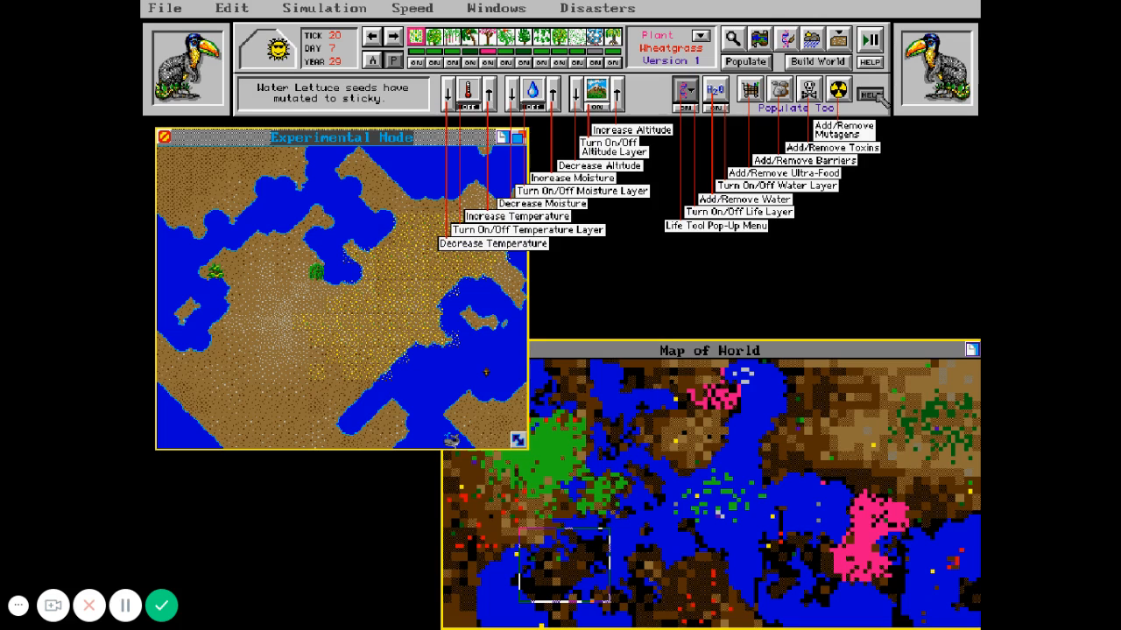
mouse_move(756, 129)
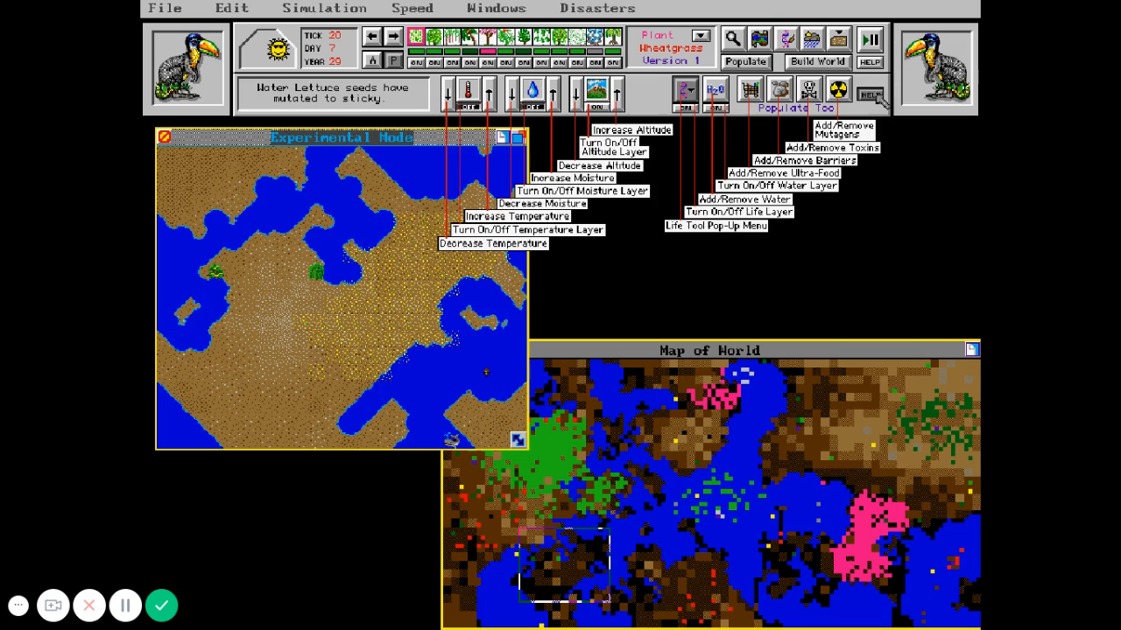
mouse_move(714, 97)
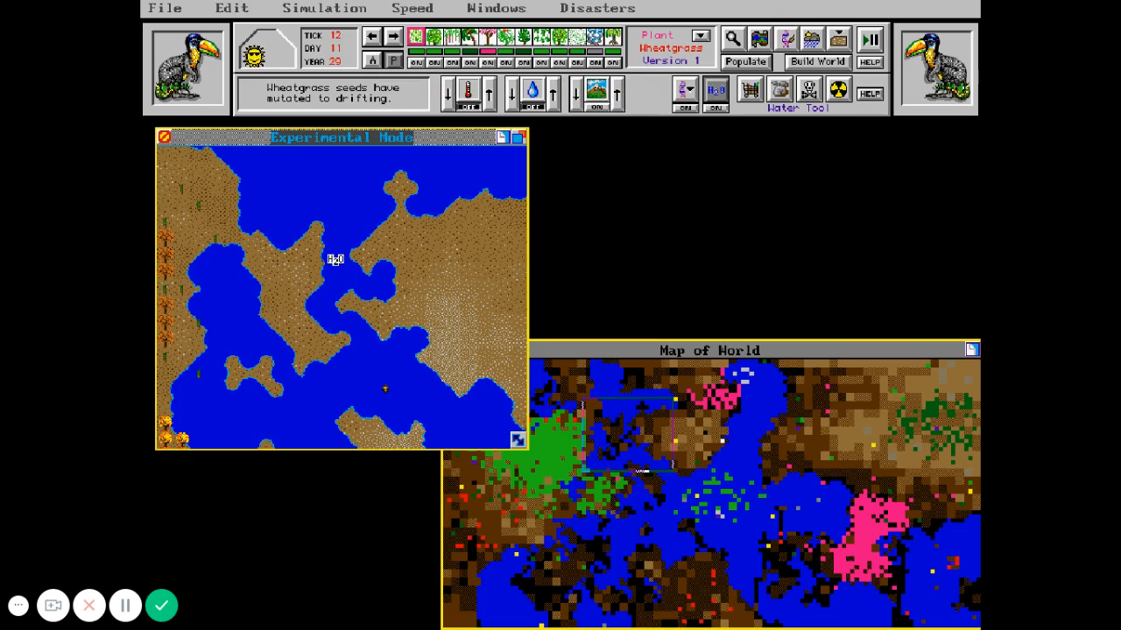
mouse_move(364, 289)
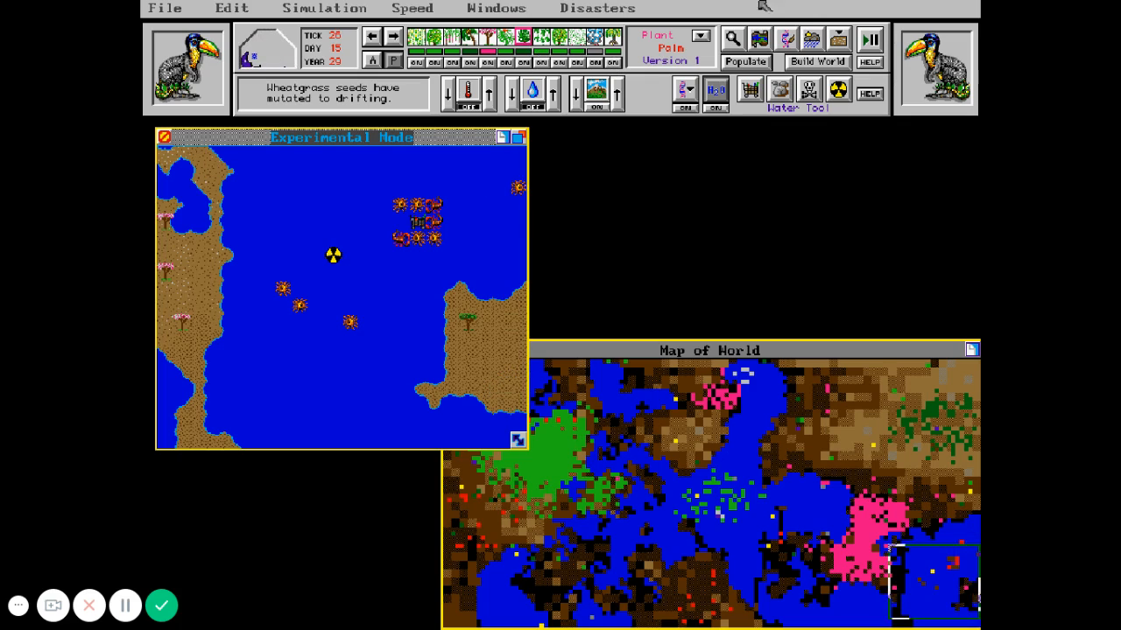
Step: Raise a land patch at the bay's eastern edge and plant palms on it
left_click(683, 91)
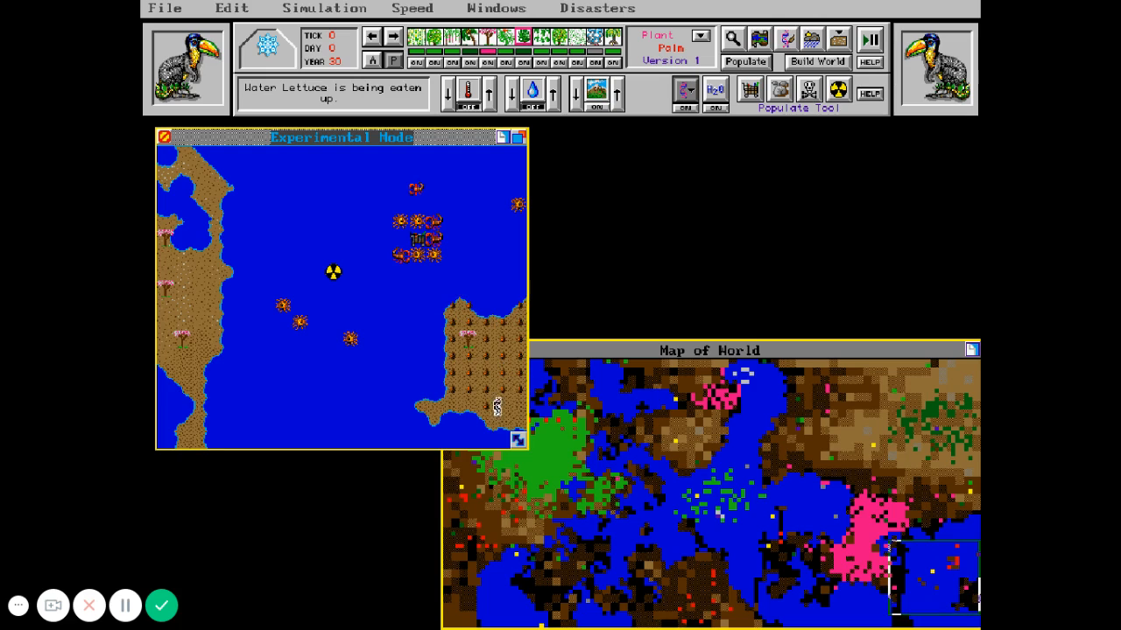
mouse_move(501, 441)
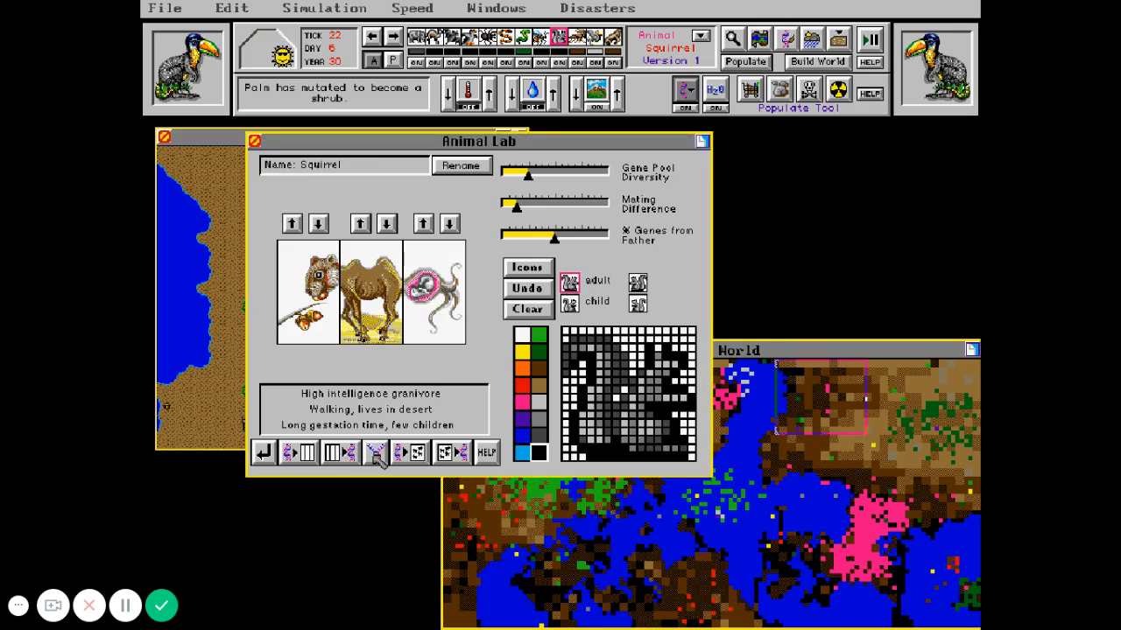
left_click(375, 452)
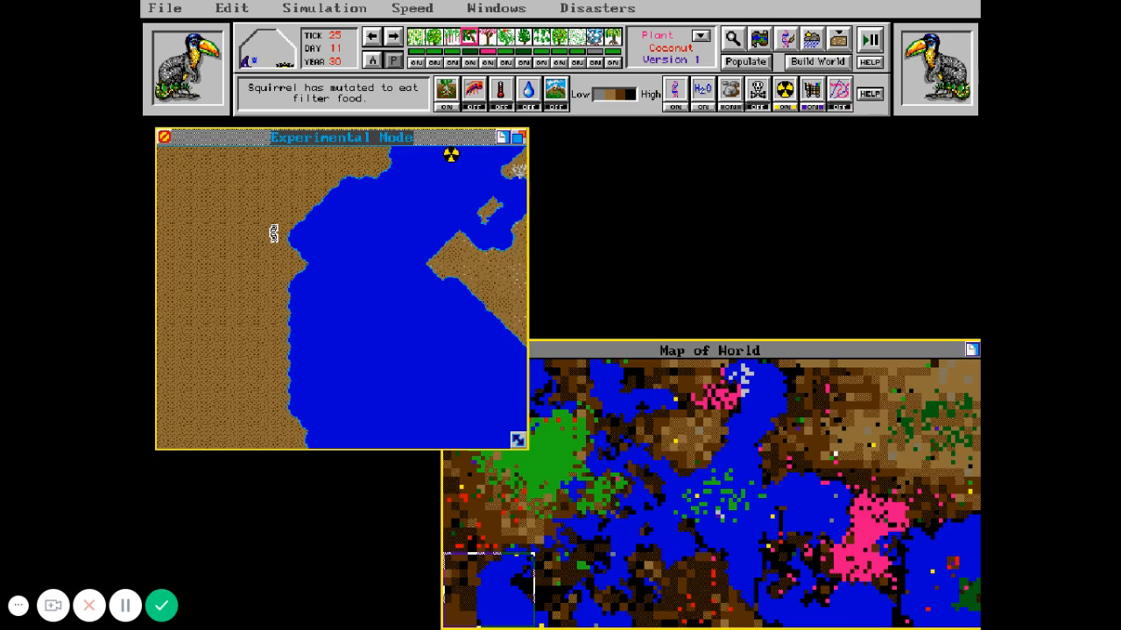
Step: Select Coconut in the plant palette as the species to populate
left_click(752, 63)
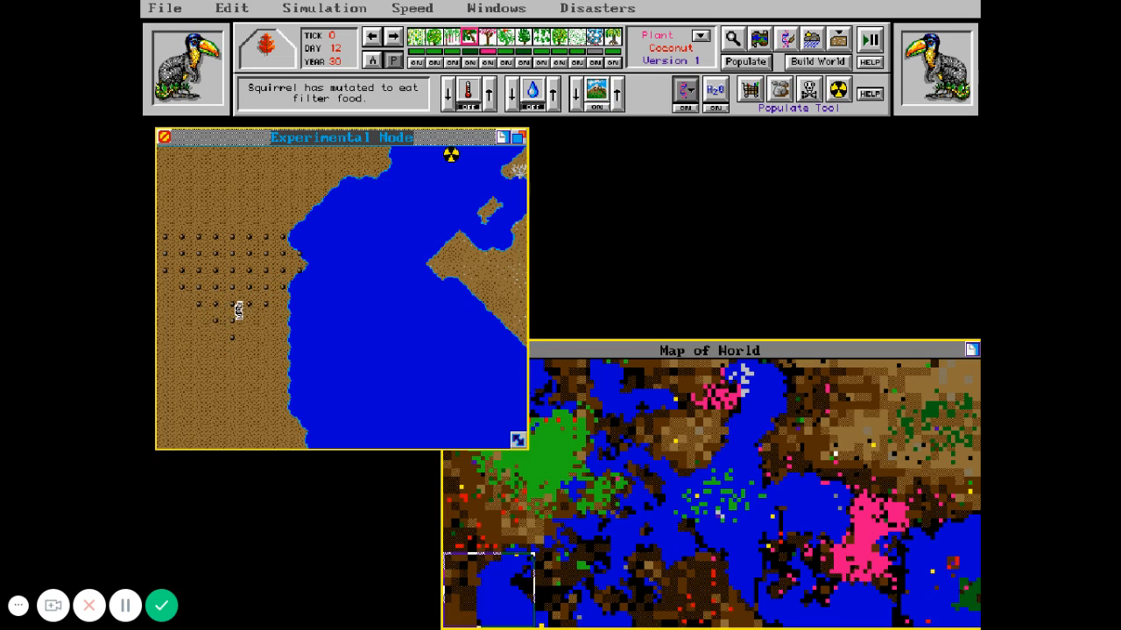
mouse_move(196, 319)
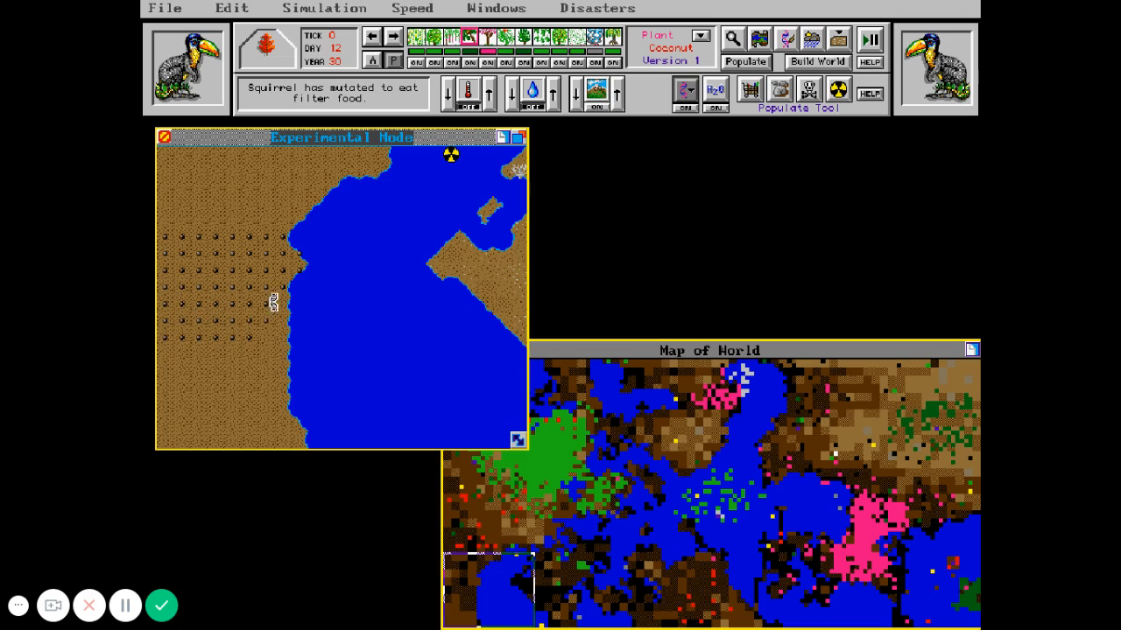
mouse_move(263, 340)
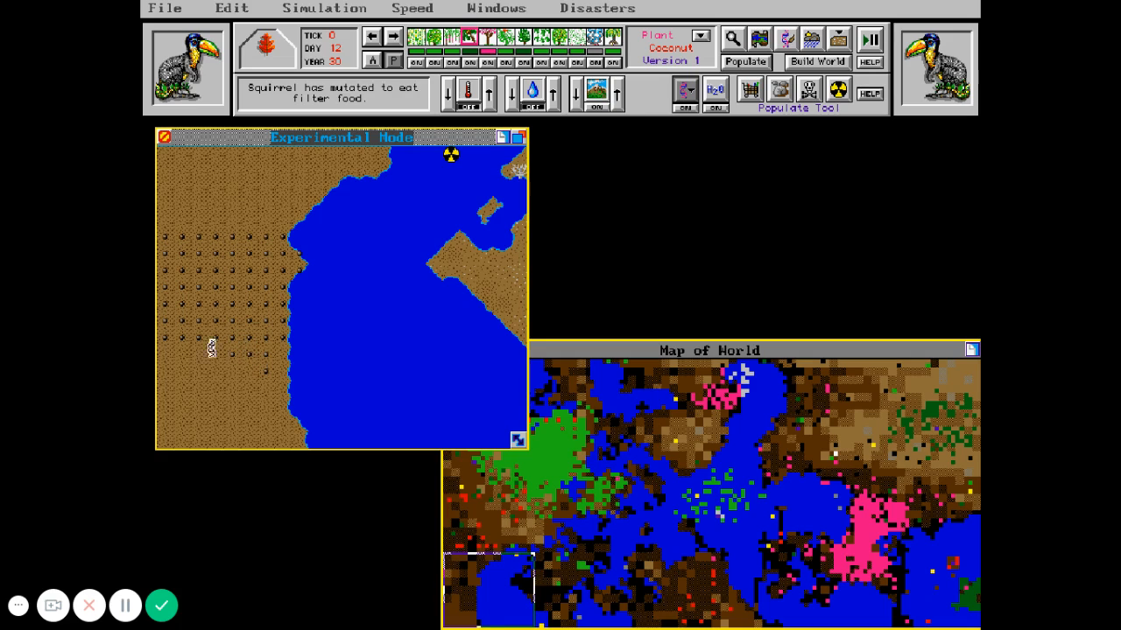
mouse_move(285, 348)
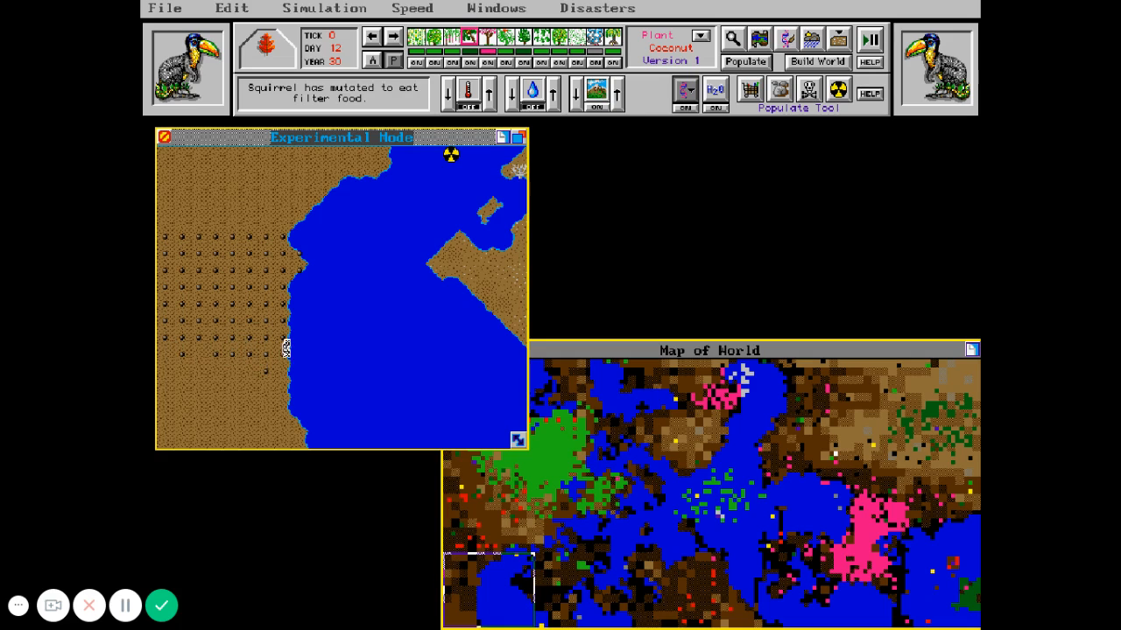